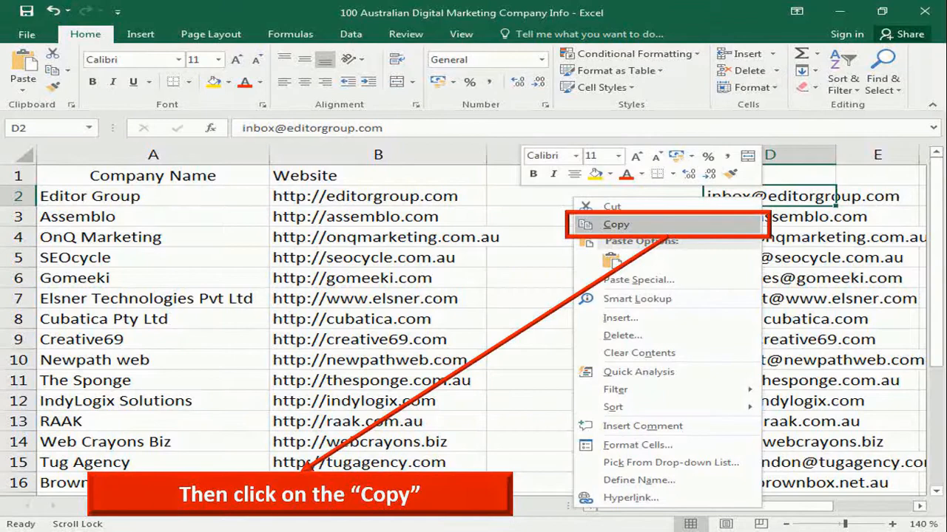
pyautogui.click(616, 225)
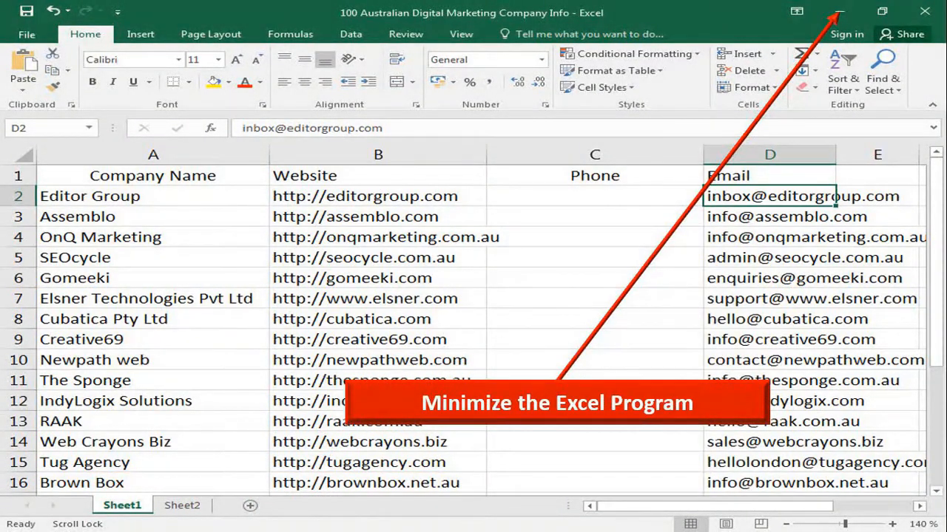
pyautogui.click(840, 12)
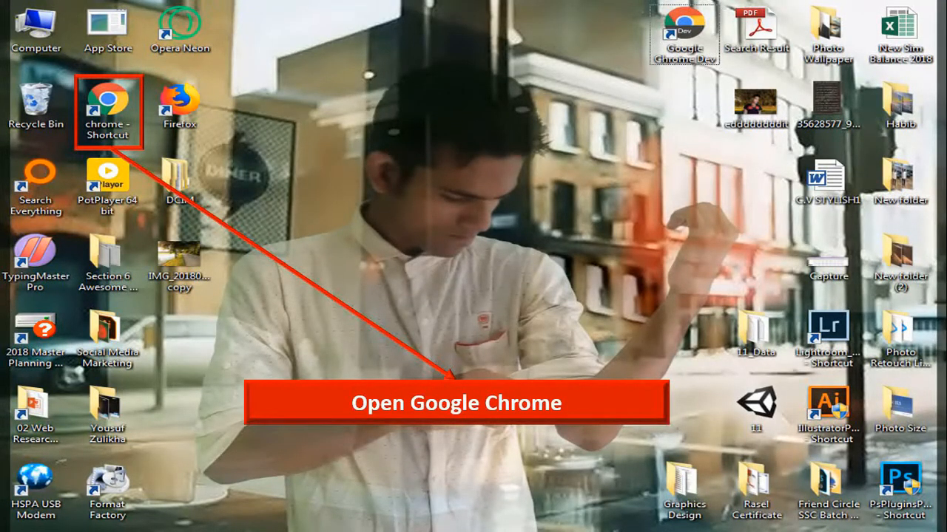
# Start Chrome from the desktop shortcut and load google.com
pyautogui.doubleClick(108, 102)
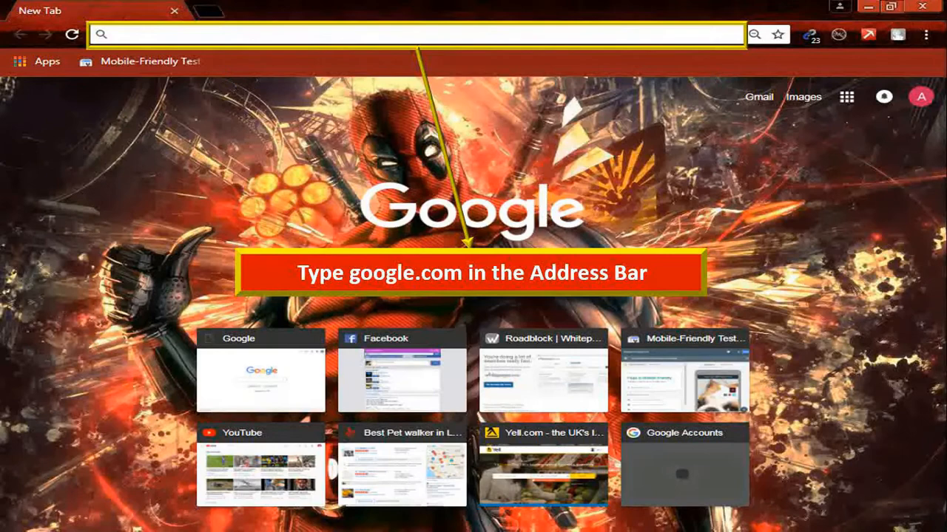
pyautogui.write('google.com')
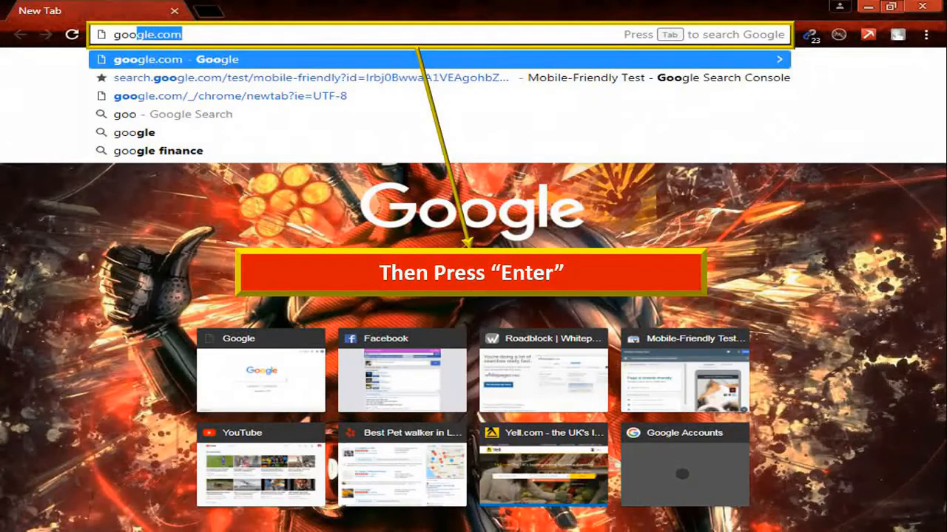
pyautogui.press('Return')
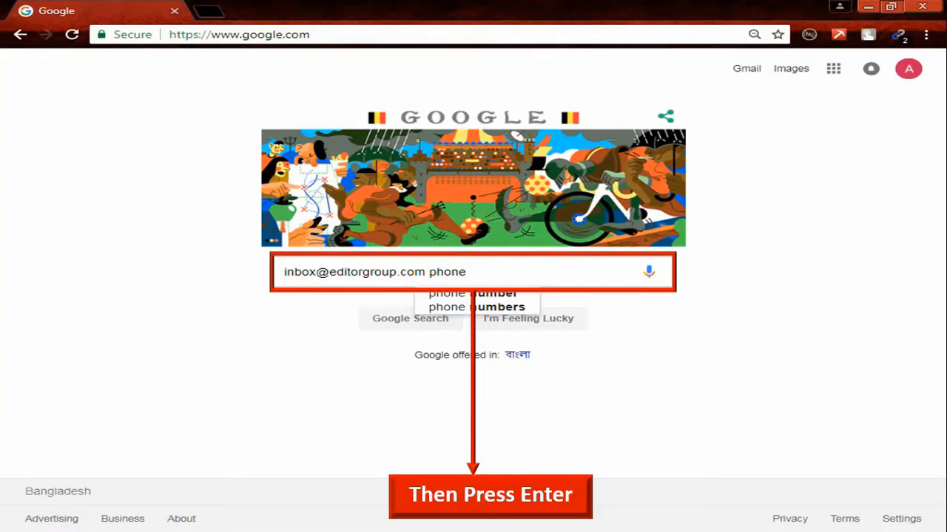
pyautogui.press('Return')
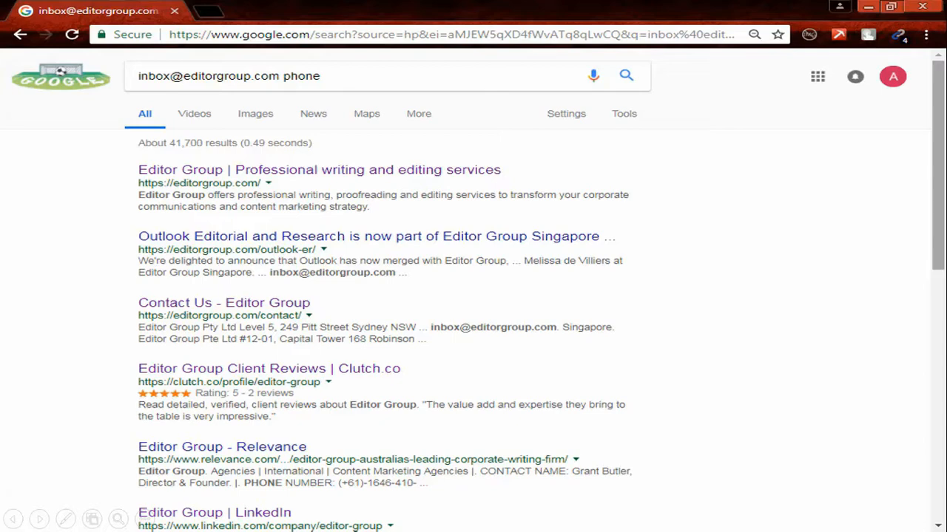
pyautogui.scroll(-3)
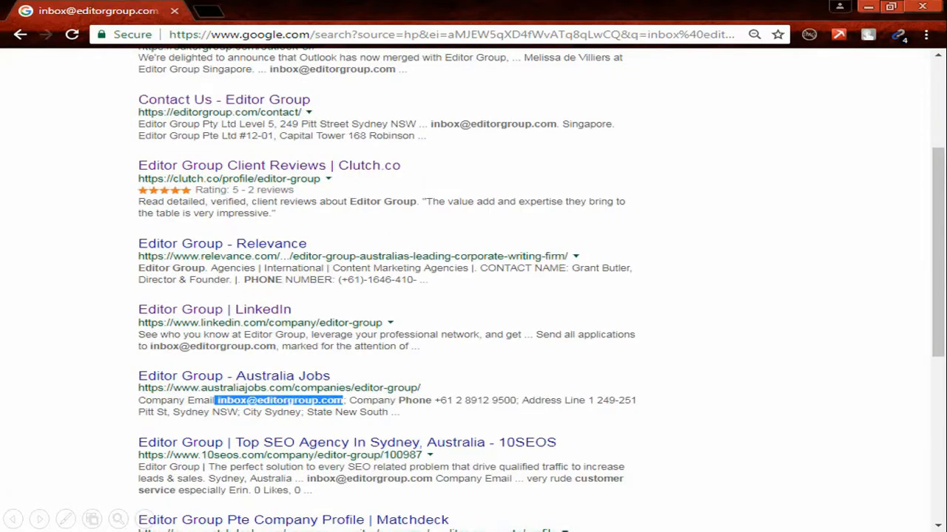